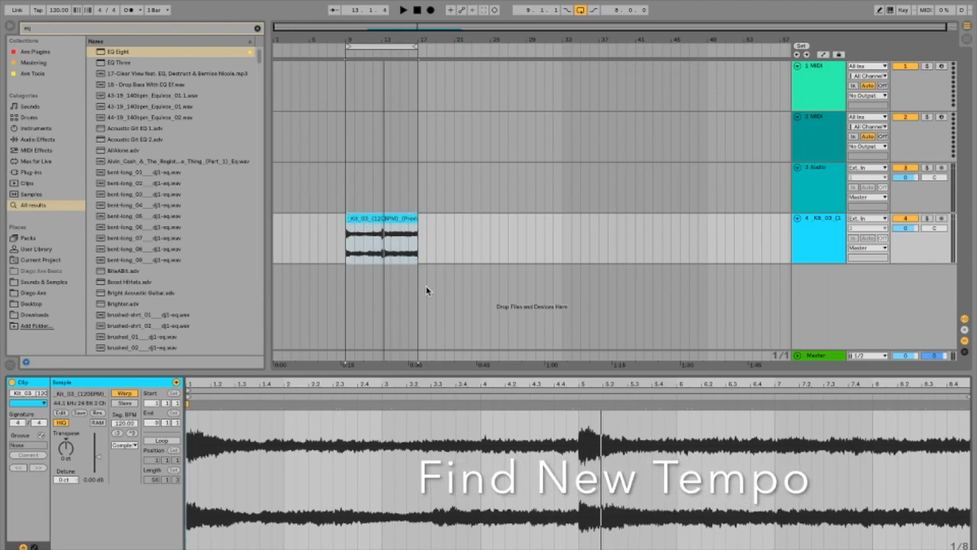
# Step: Select the sample clip and move the project tempo off 120 BPM to fit it
pyautogui.click(382, 222)
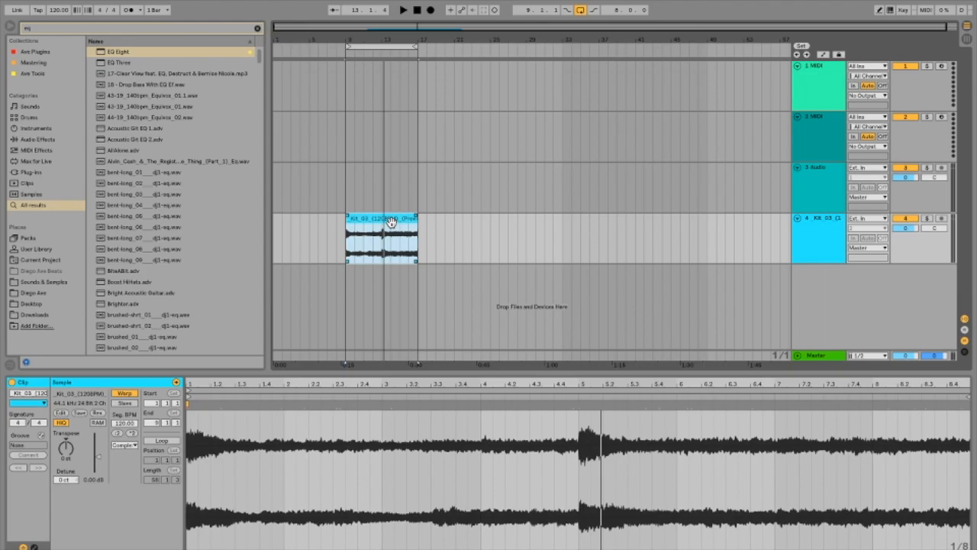
pyautogui.click(403, 9)
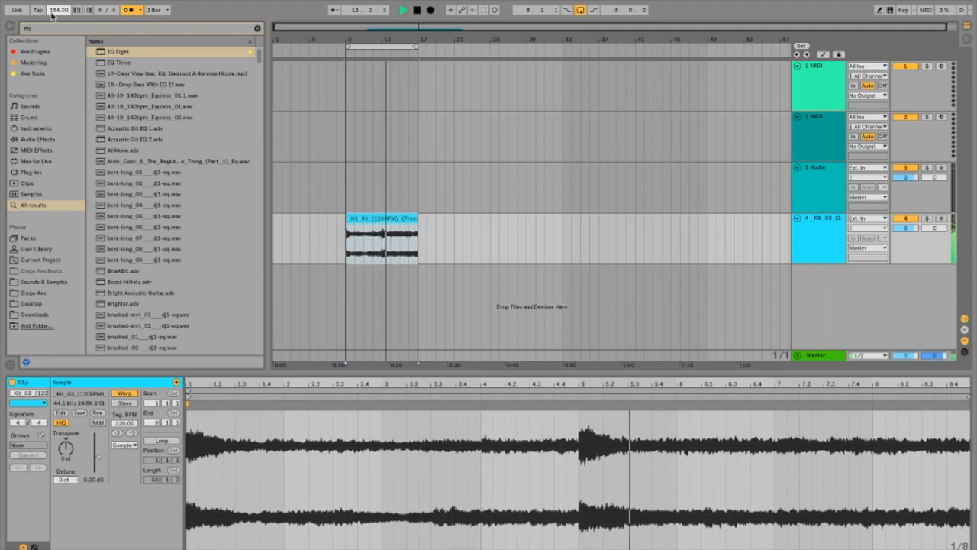
pyautogui.click(403, 9)
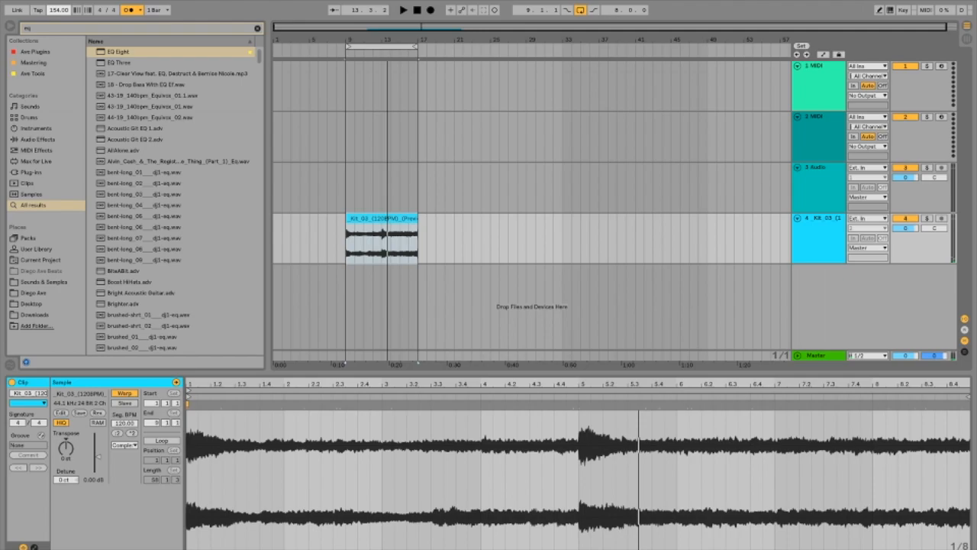
pyautogui.click(380, 237)
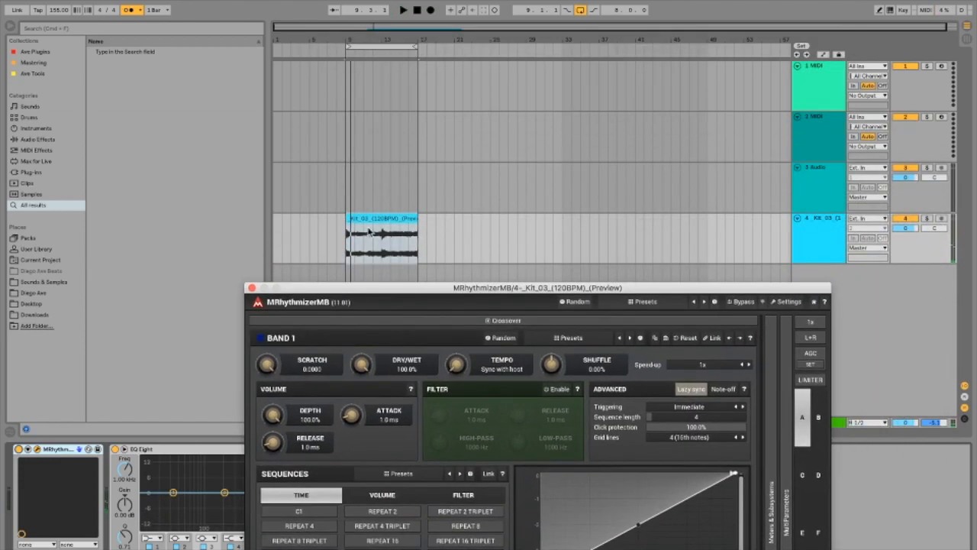
# Step: Load MRhythmizerMB onto the sample track and bring up its editor window
pyautogui.click(380, 237)
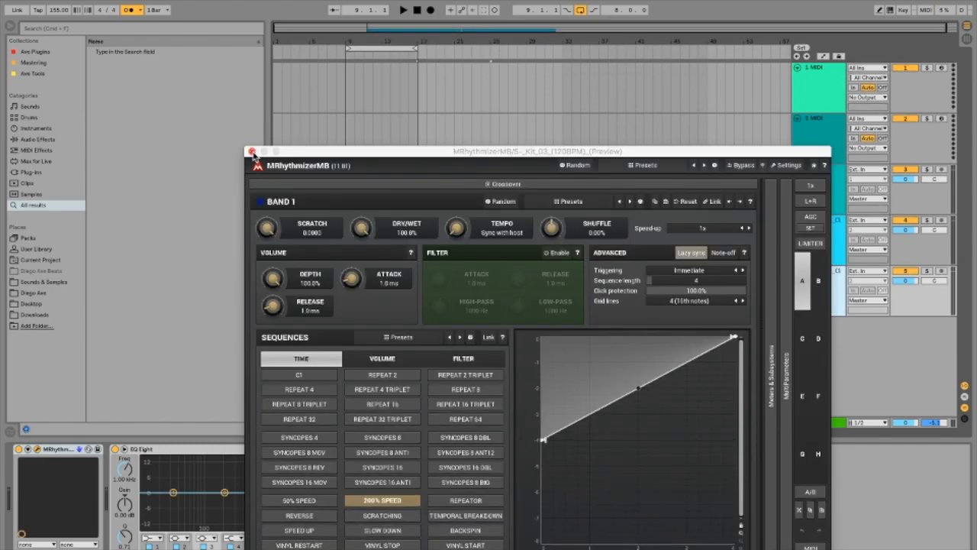
# Step: Close the rhythmizer editor and duplicate the sample track with its clip after the original
pyautogui.click(252, 151)
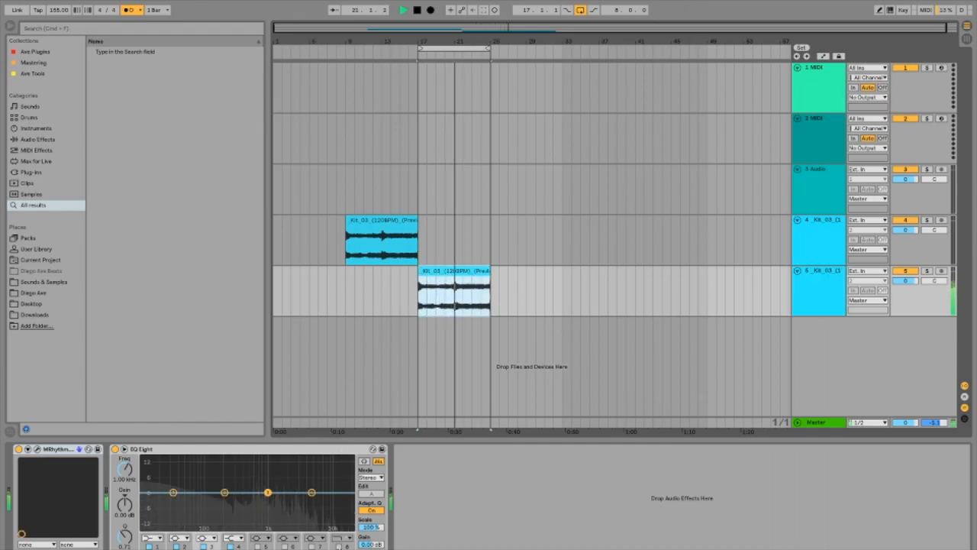
pyautogui.click(403, 9)
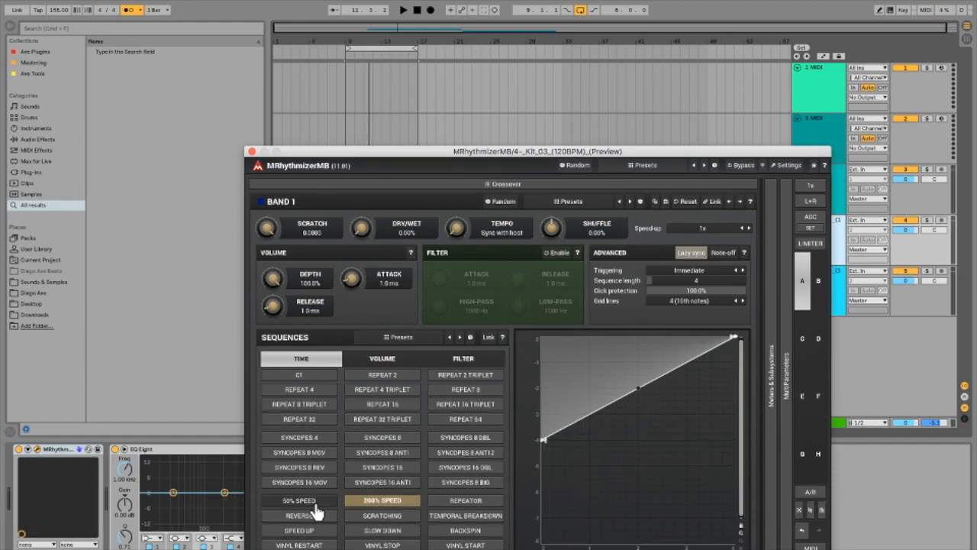
# Step: Switch the copied sample's rhythmizer sequence to the REVERSE time preset and close its editor
pyautogui.click(299, 514)
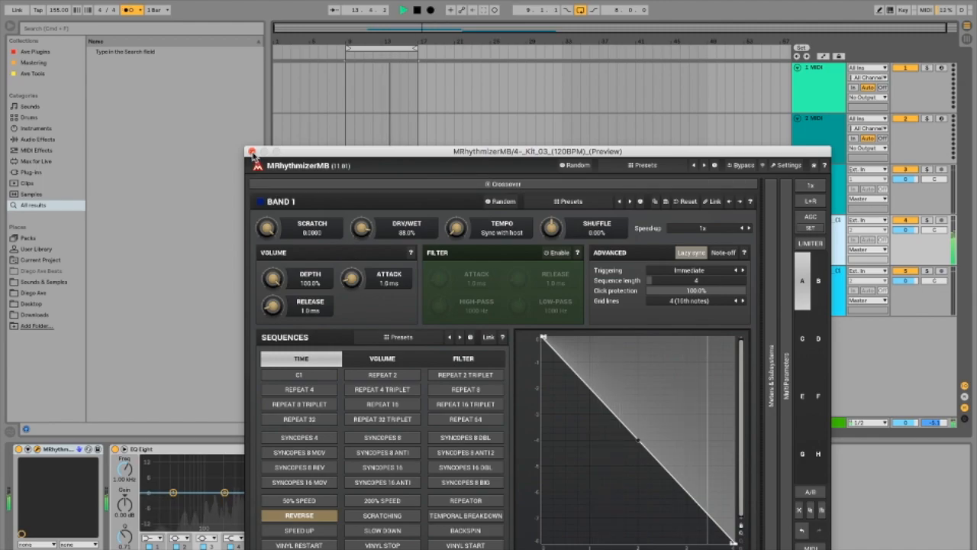
pyautogui.click(252, 151)
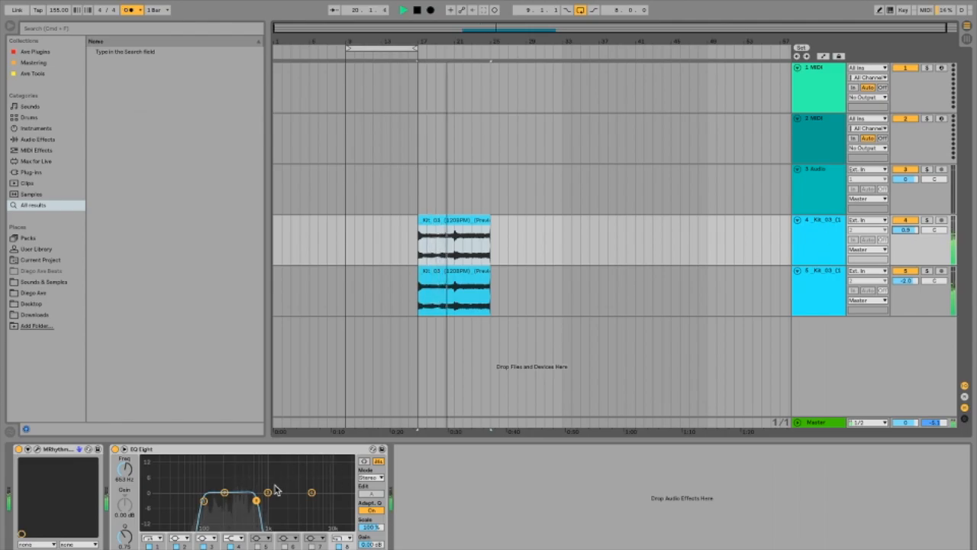
# Step: Line the clips up at bar 13 and pull EQ Eight's bands into a band-pass curve
pyautogui.click(403, 9)
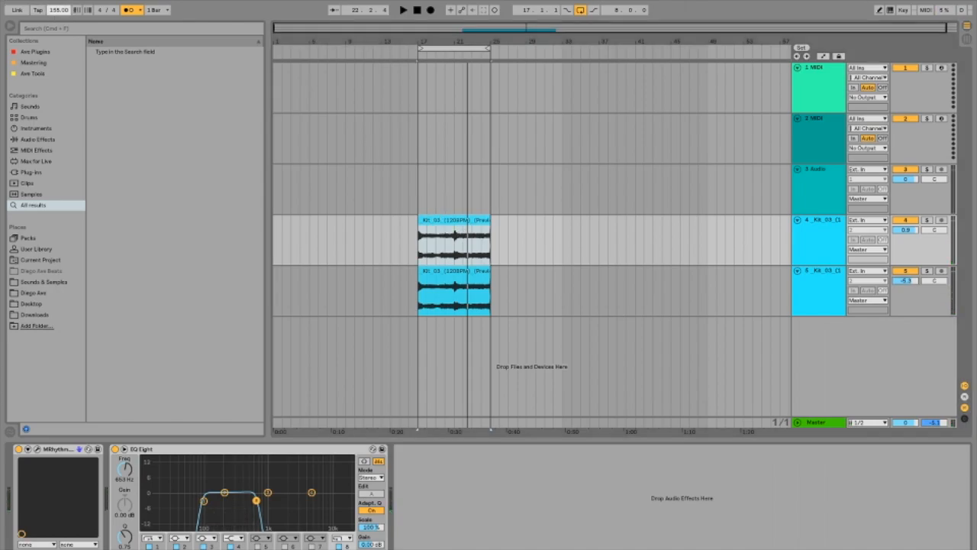
# Step: Duplicate the sample clip to a later bar on the same track
pyautogui.click(403, 9)
pyautogui.write('143')
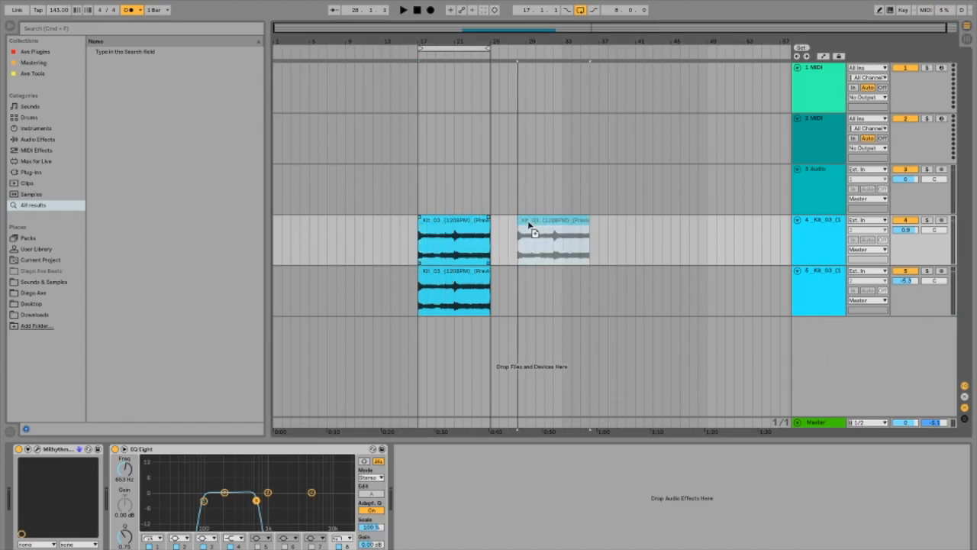
# Step: Move the clip copy onto a new audio track starting where the stacked pair ends
pyautogui.moveTo(552, 237); pyautogui.dragTo(522, 236)
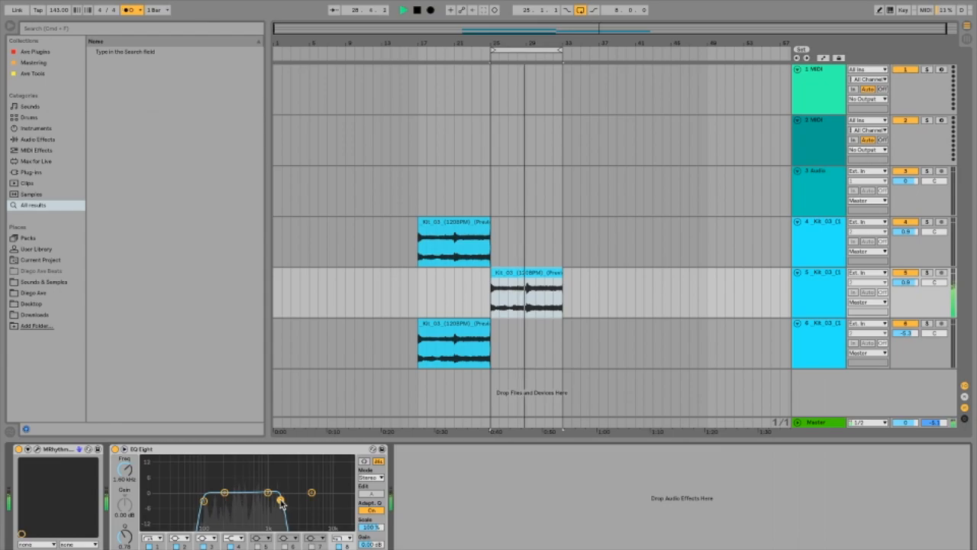
pyautogui.click(403, 9)
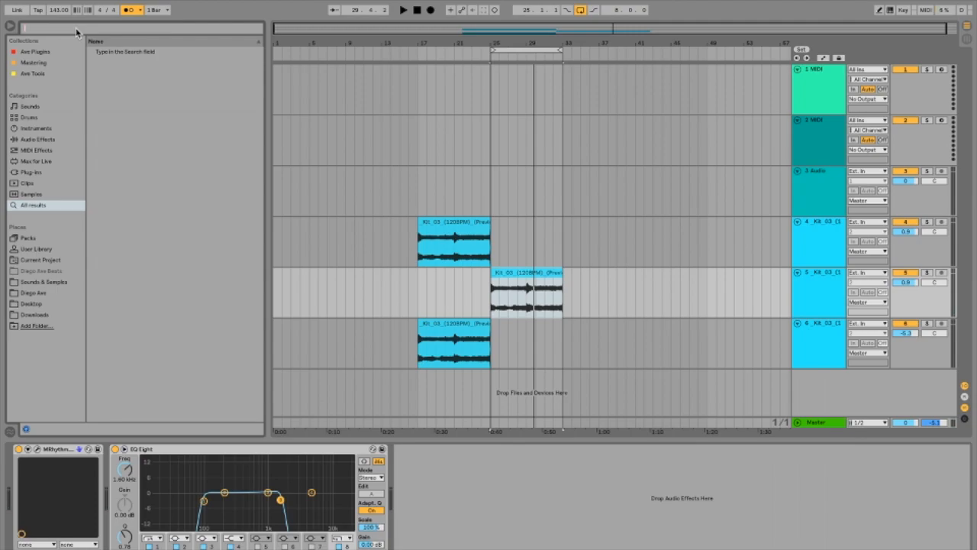
# Step: Search 'nick' and drop Nicky Romero Kickstart onto the track after EQ Eight
pyautogui.write('nick')
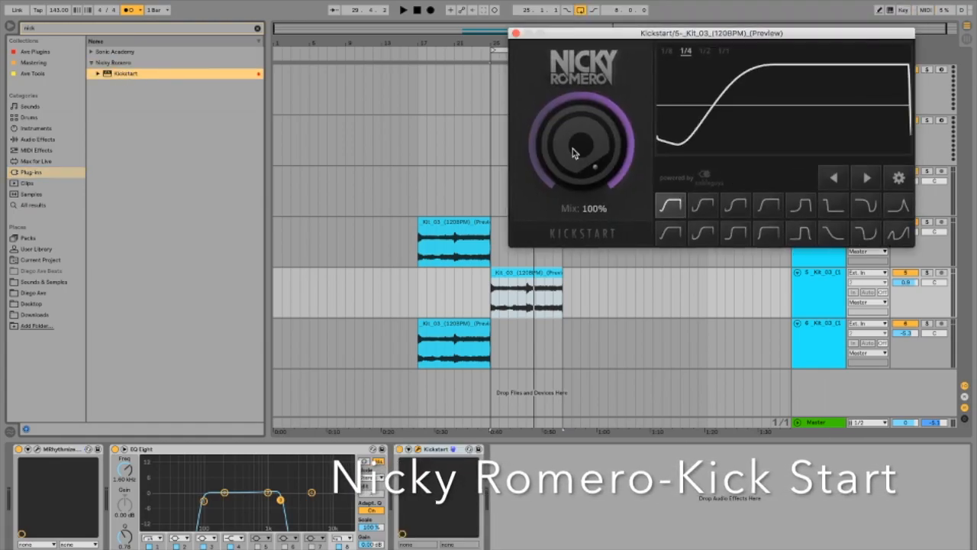
pyautogui.moveTo(580, 141); pyautogui.dragTo(598, 165)
pyautogui.write('effectr')
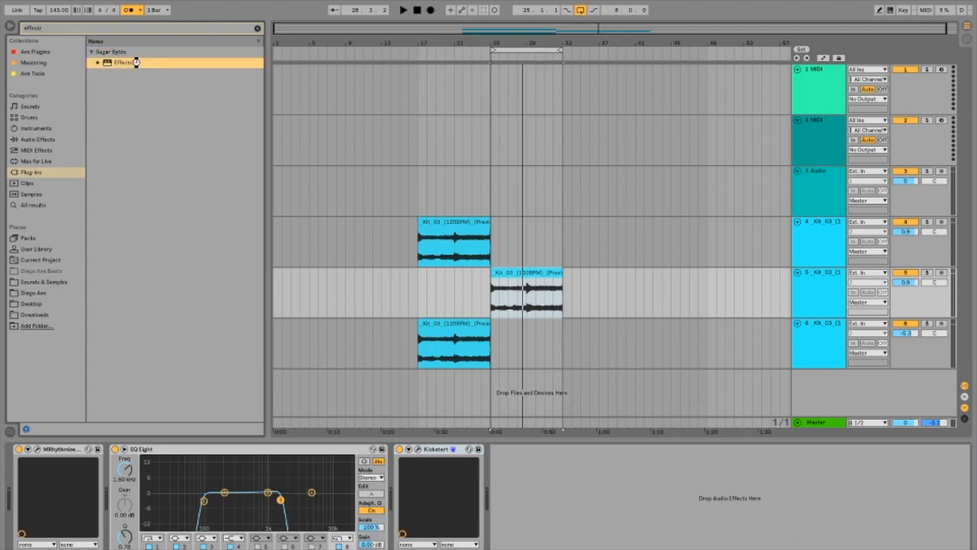
# Step: Load Sugar Bytes Effectrix onto the sample track after Kickstart
pyautogui.doubleClick(125, 61)
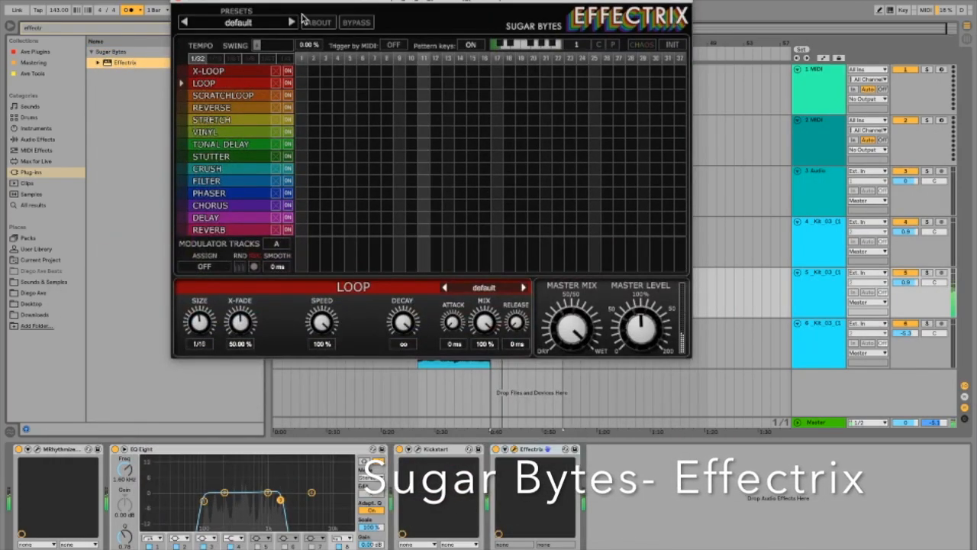
pyautogui.click(291, 21)
pyautogui.write('move')
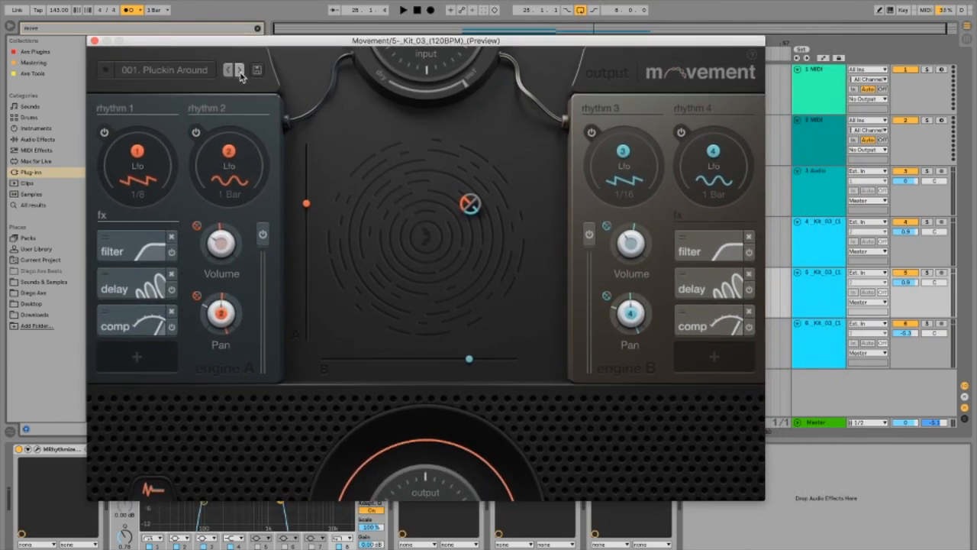
# Step: Step through Output Movement's presets at the end of the effects chain
pyautogui.click(240, 70)
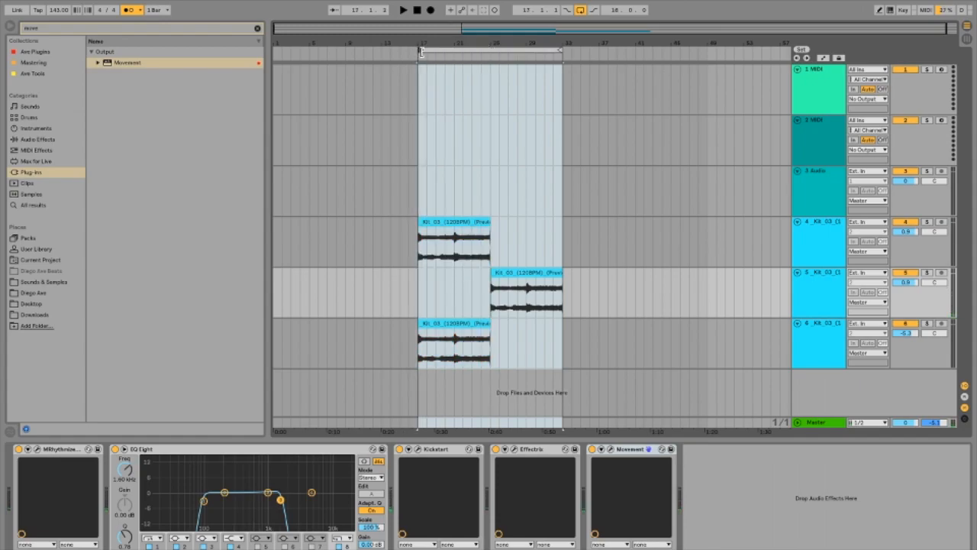
# Step: Line up another clip copy on a fourth sample track so the sections play in sequence
pyautogui.click(403, 9)
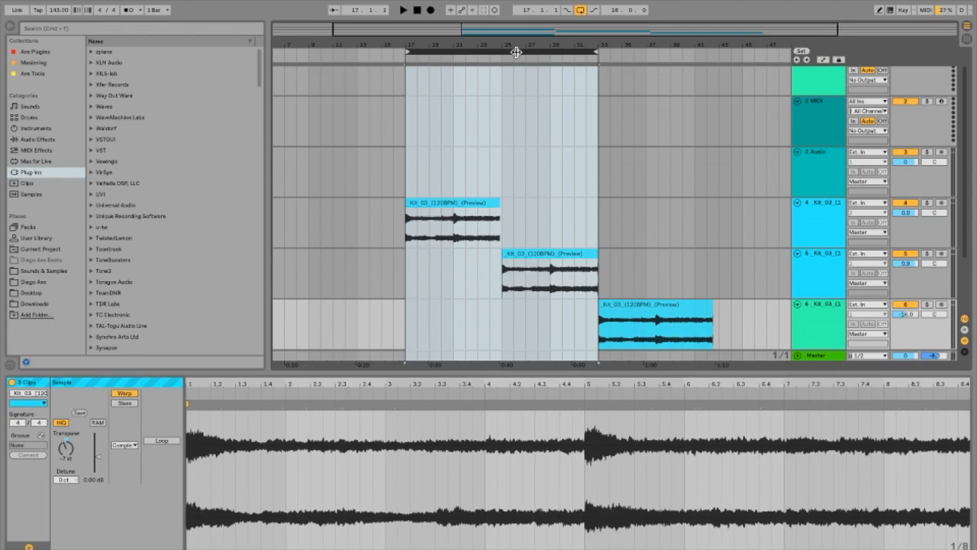
pyautogui.click(403, 10)
pyautogui.write('qui')
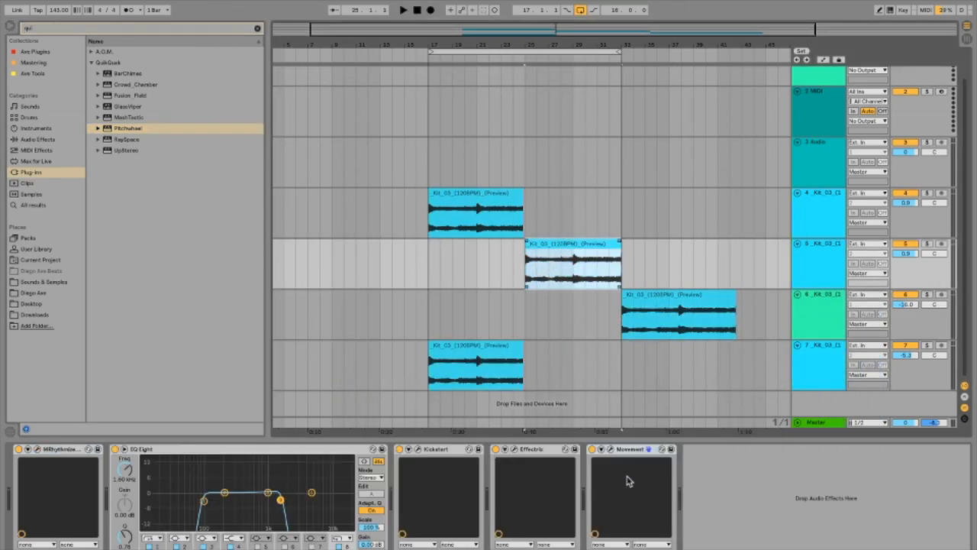
# Step: Load QuikQuak Pitchwheel after Movement and switch its Timbre wheel on at -12
pyautogui.click(128, 129)
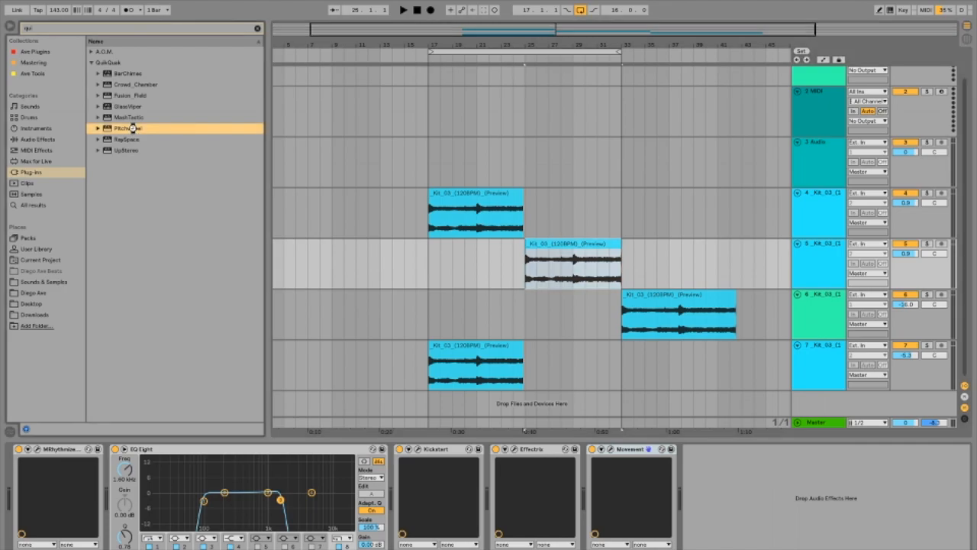
pyautogui.doubleClick(129, 128)
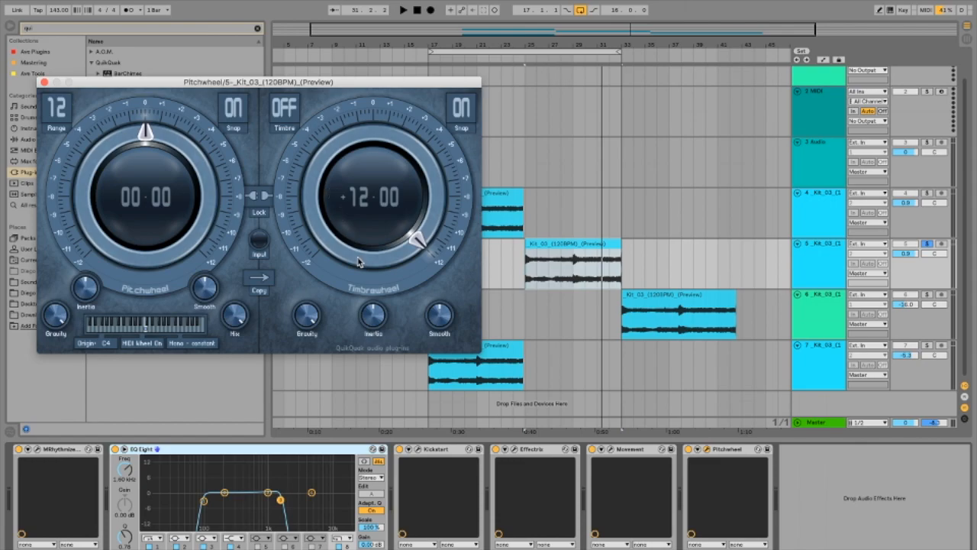
pyautogui.moveTo(390, 290)
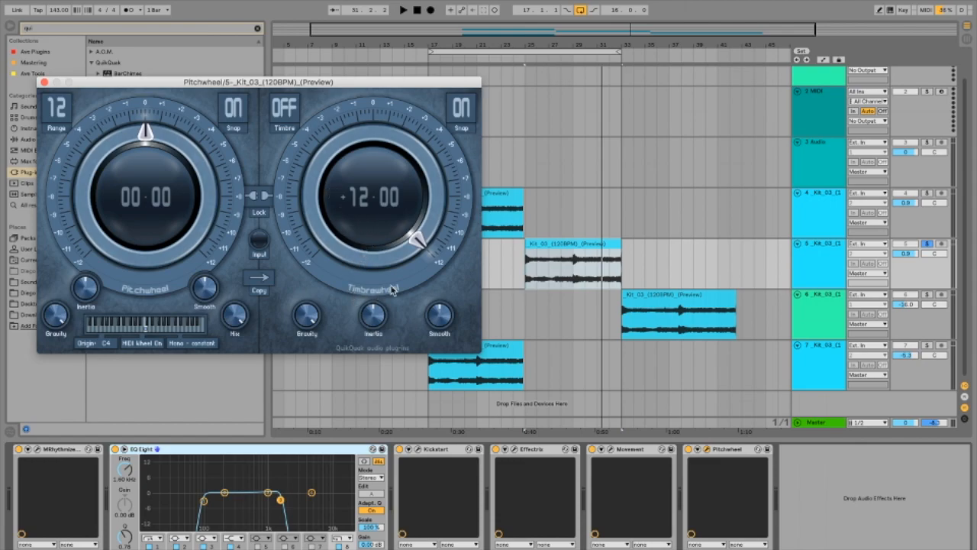
pyautogui.moveTo(378, 186)
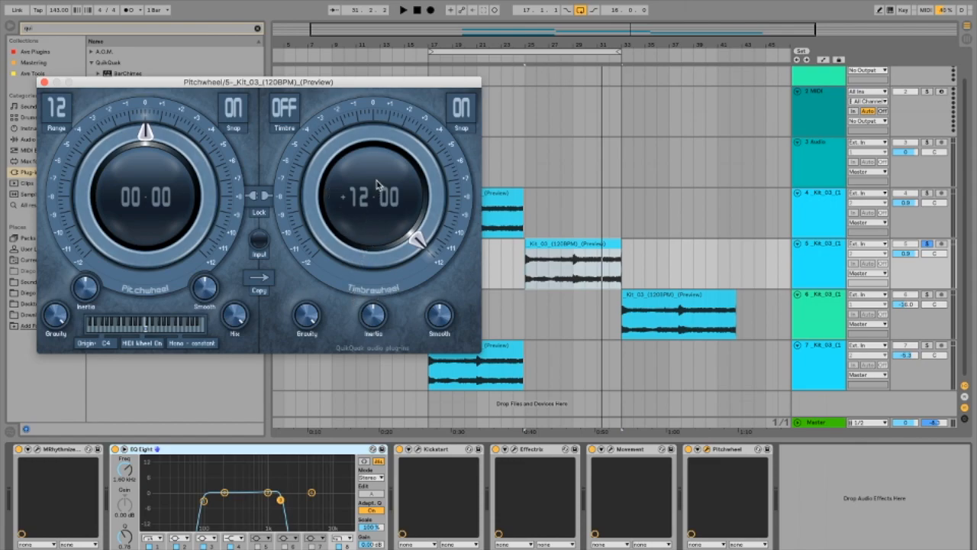
pyautogui.click(284, 107)
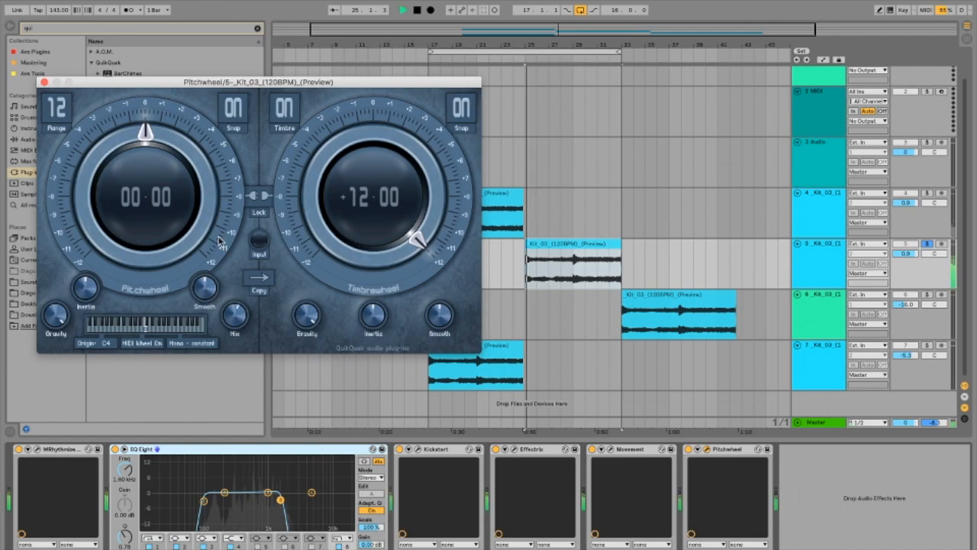